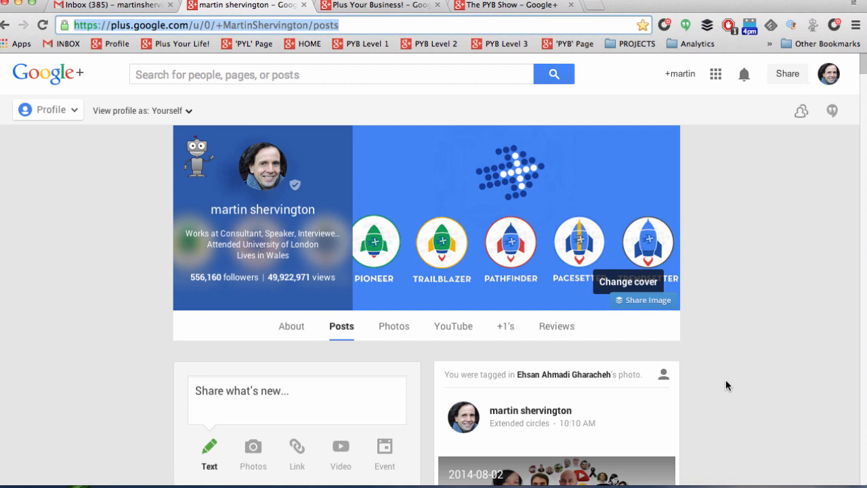
pyautogui.moveTo(729, 284)
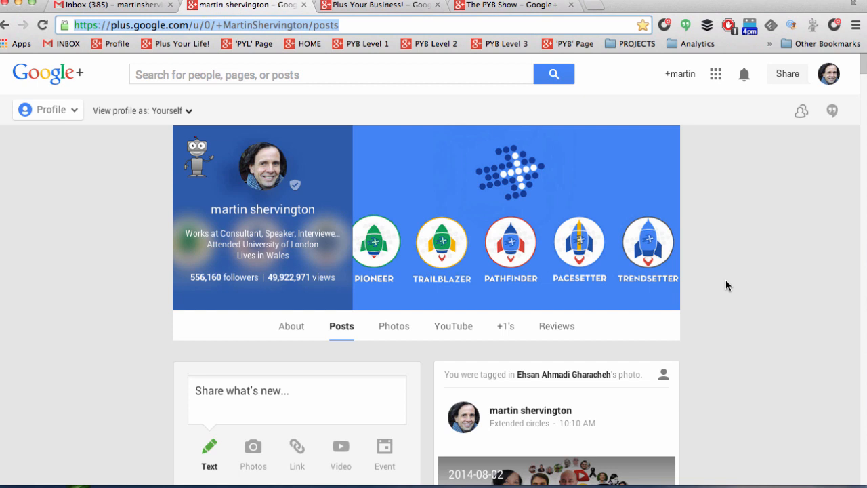
pyautogui.moveTo(711, 299)
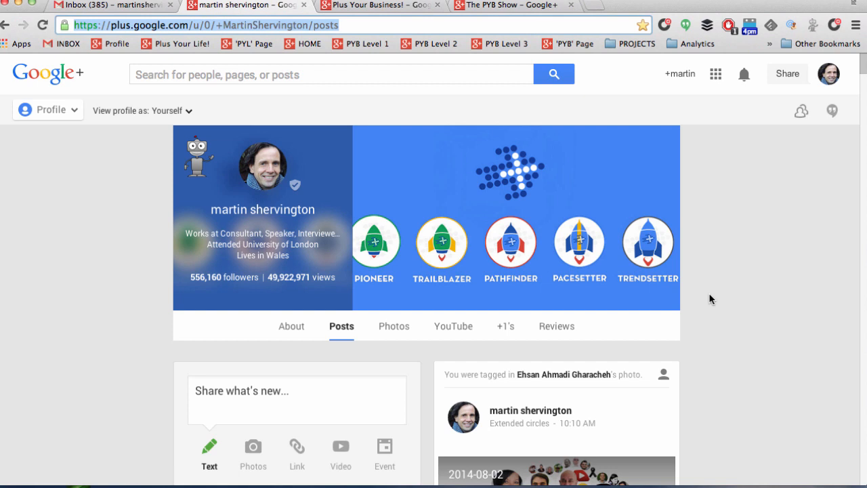
# Navigate the Plus Your Business! page to its Hangouts section and the Hangouts On Air listing
pyautogui.click(380, 6)
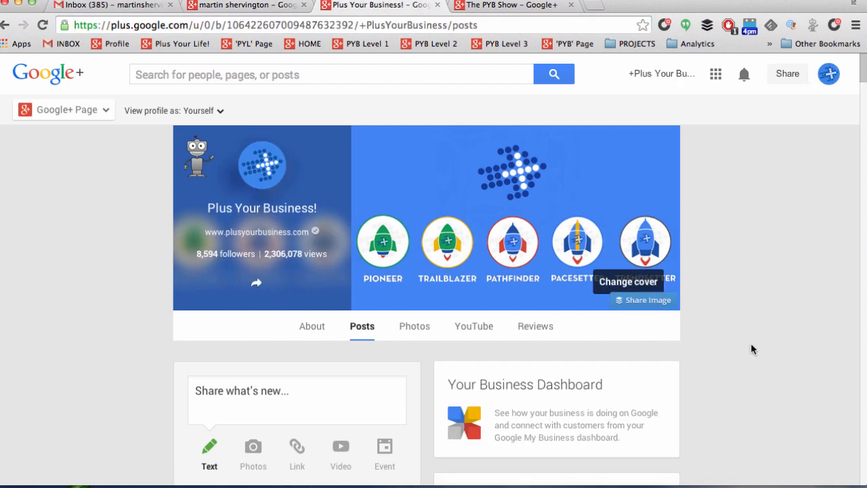
pyautogui.moveTo(147, 317)
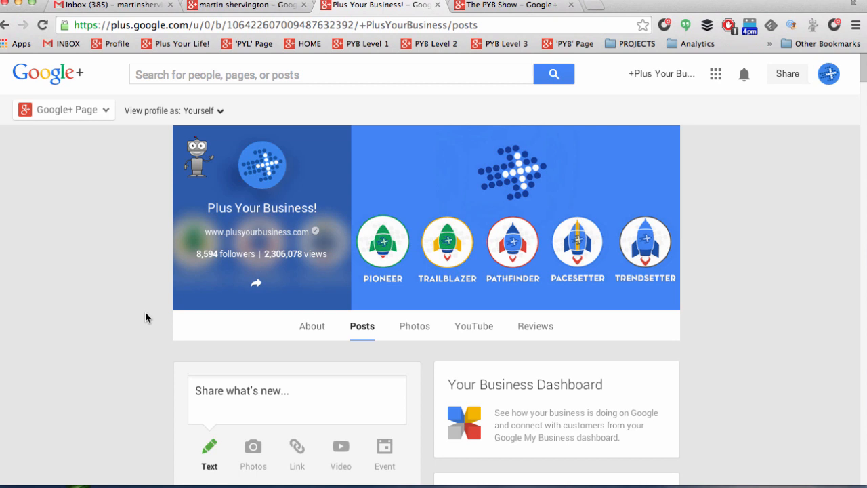
pyautogui.click(64, 108)
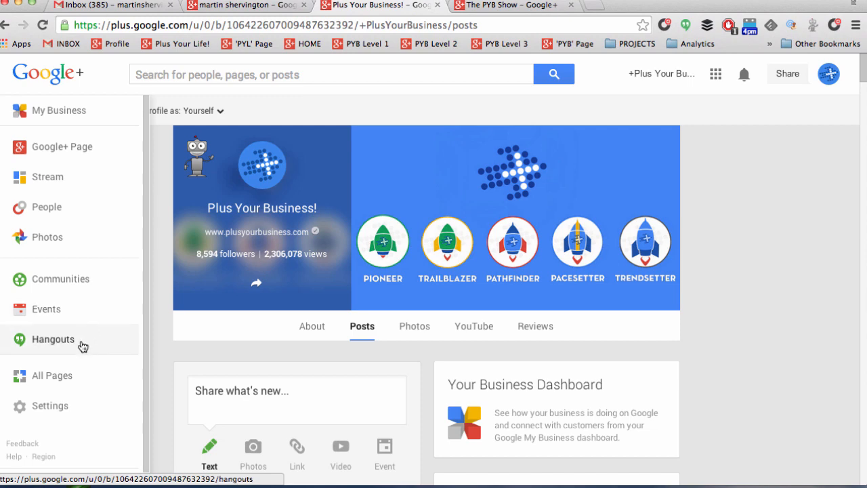
pyautogui.click(52, 339)
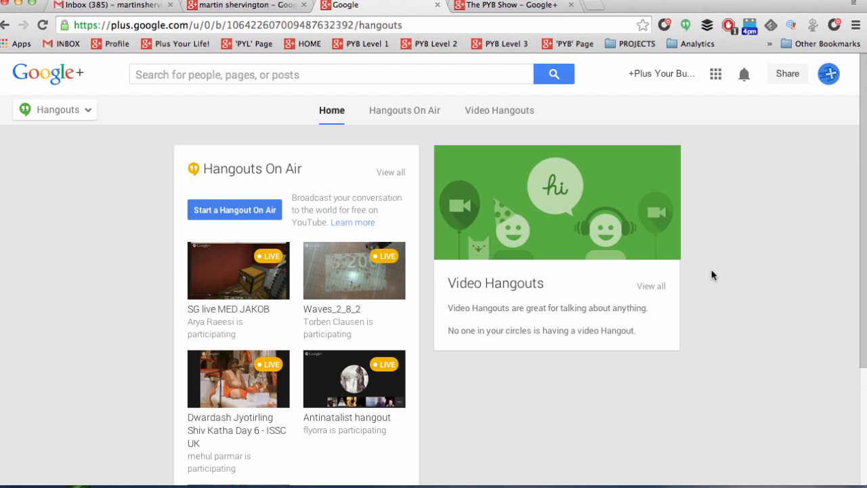
pyautogui.click(403, 111)
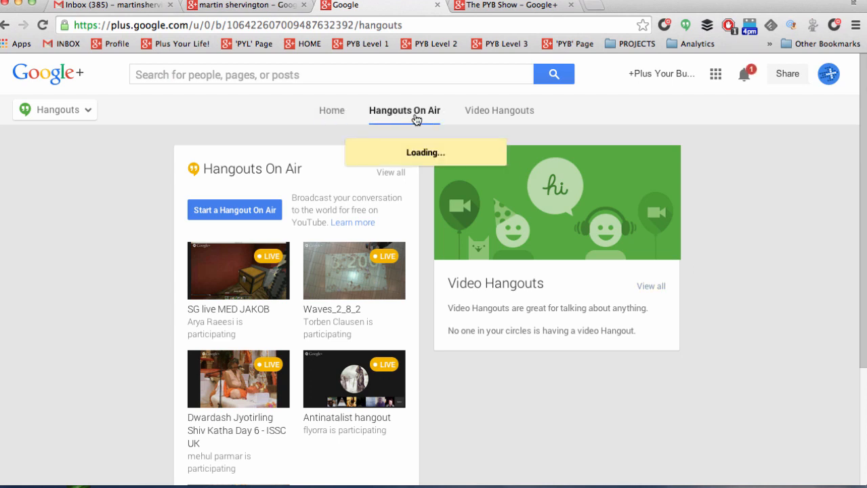
pyautogui.click(403, 111)
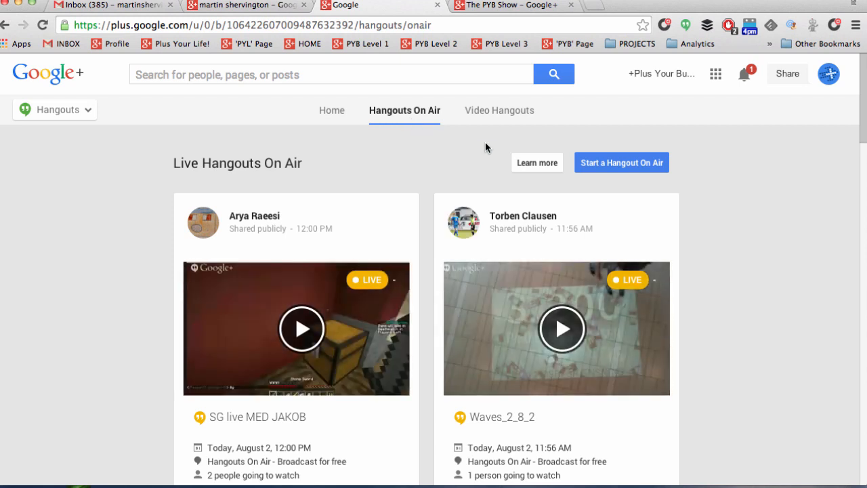
# Create and share the Hangout On Air 'Hangout Showcase App Test' described 'Testing, 1, 2, 3!' for one person
pyautogui.click(620, 163)
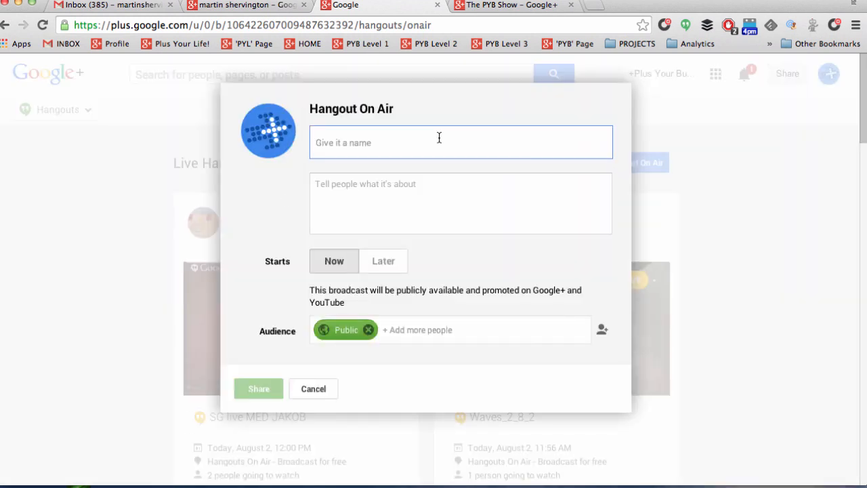
pyautogui.click(461, 203)
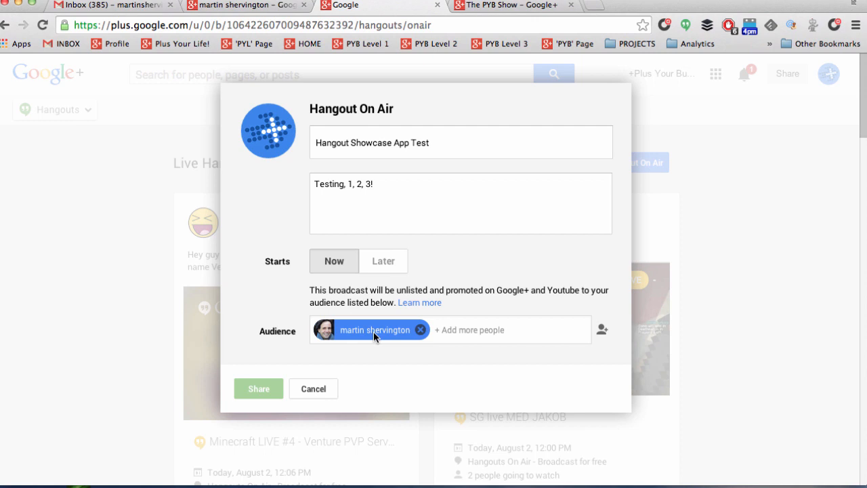
pyautogui.moveTo(451, 371)
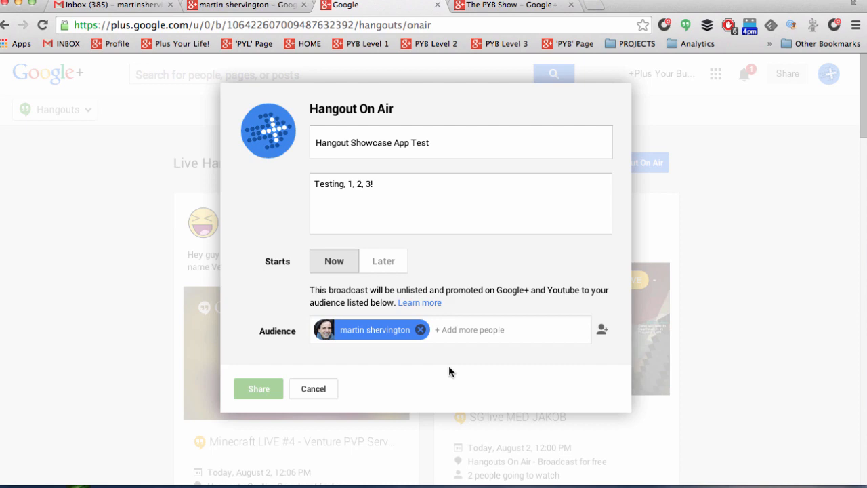
pyautogui.click(257, 388)
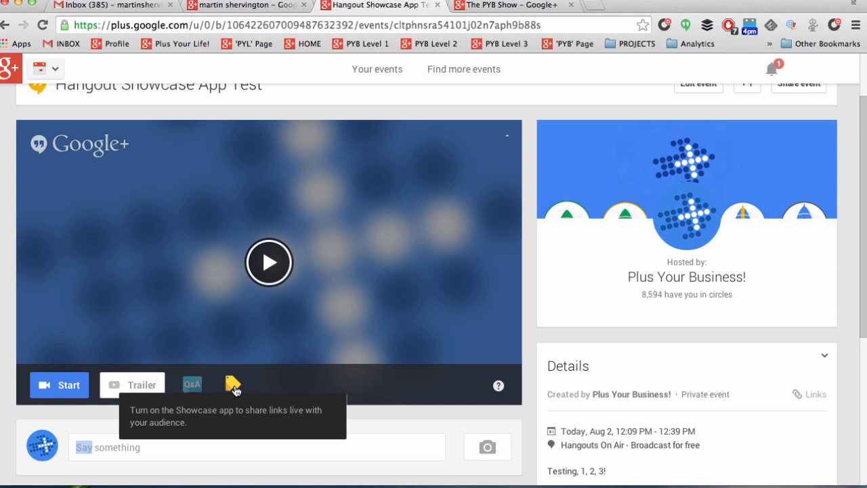
# Launch the Showcase app for the Hangout Showcase App Test broadcast, panel still empty
pyautogui.click(233, 385)
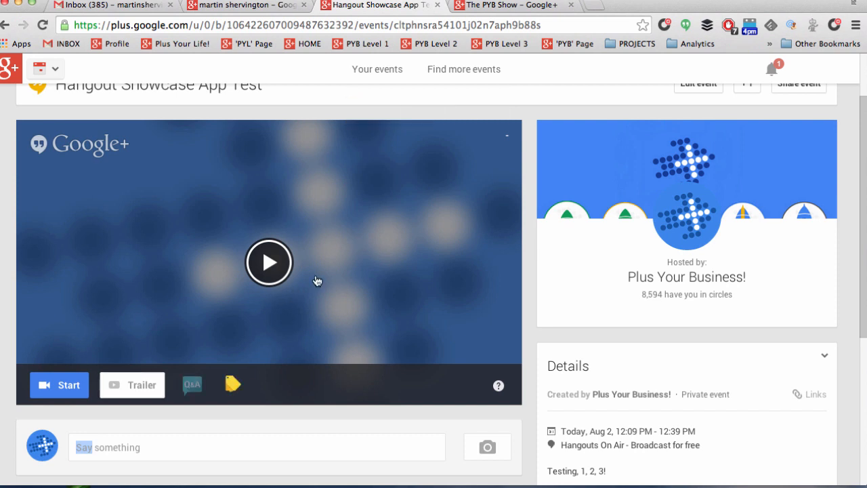
pyautogui.click(268, 263)
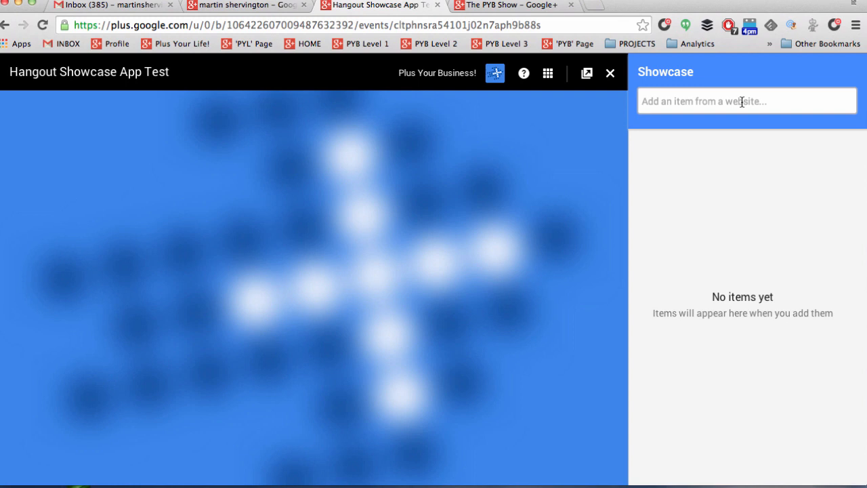
# Add the plusyourbusiness.com/google-plus-marketing/ guide item, remove its second image, and show it to the audience
pyautogui.write('usyourbusiness.com/google-plus-marketing/')
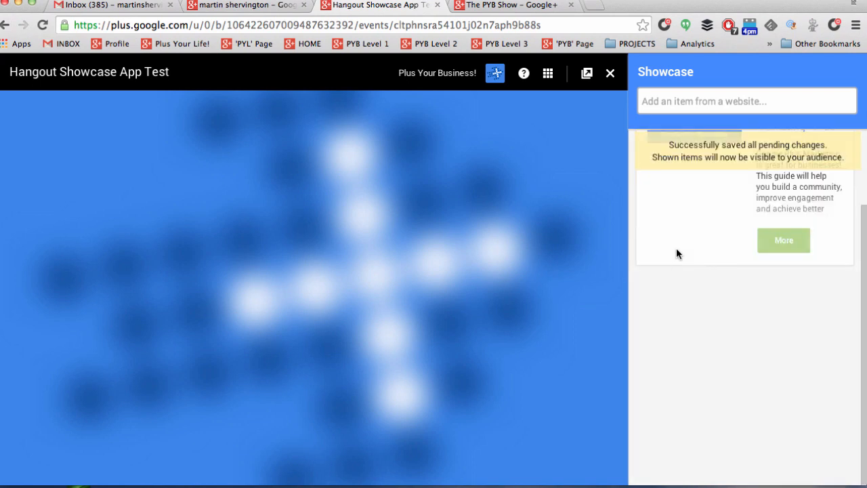
pyautogui.moveTo(713, 277)
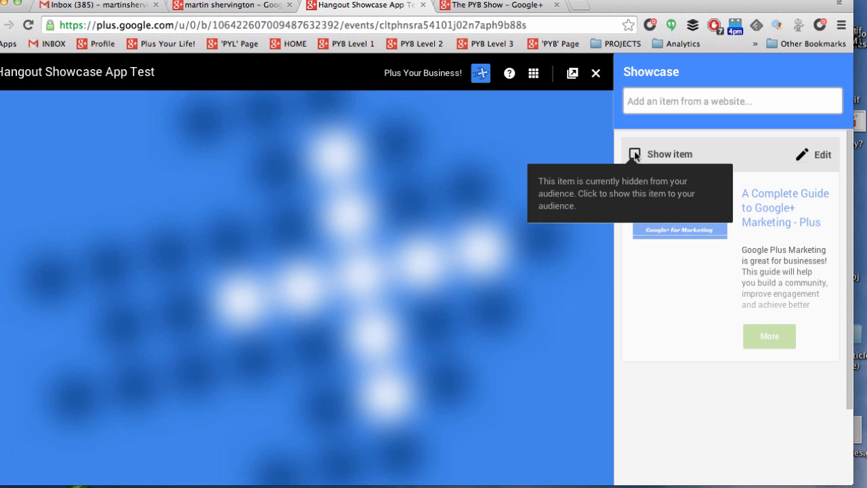
pyautogui.click(821, 154)
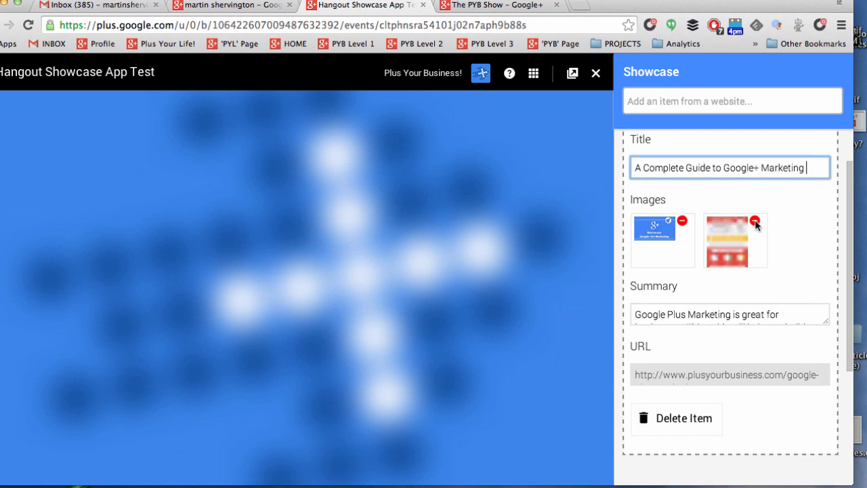
pyautogui.click(755, 221)
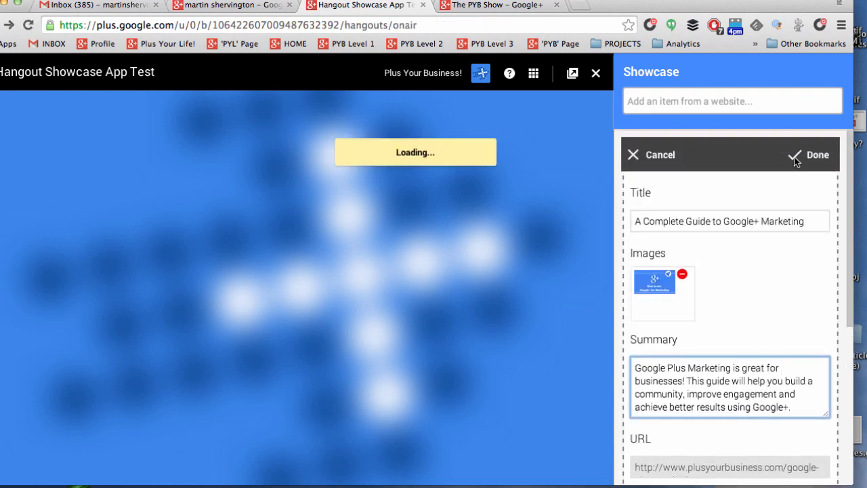
pyautogui.click(817, 154)
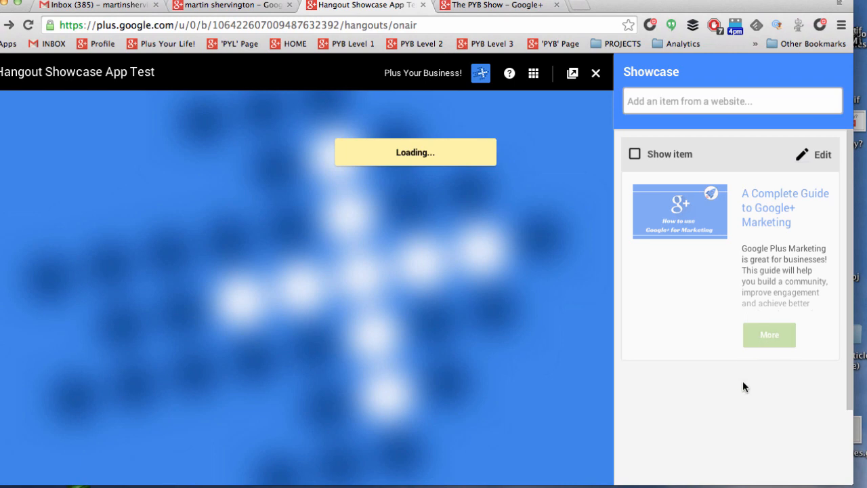
pyautogui.click(634, 155)
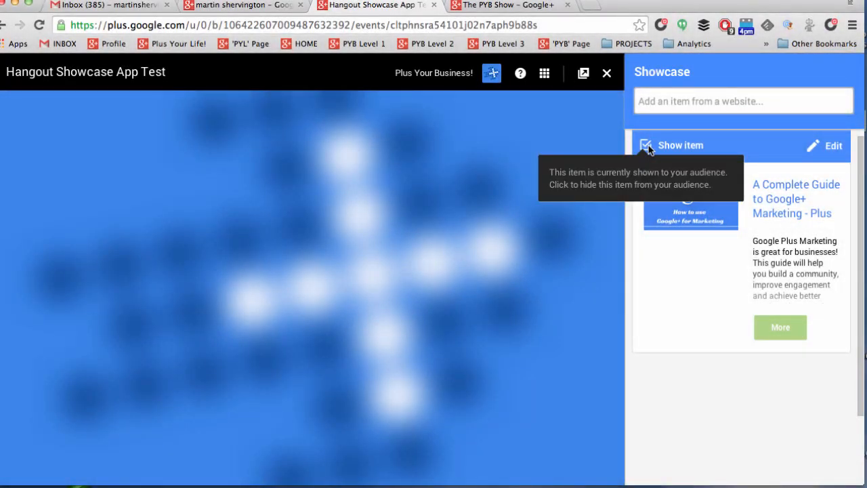
pyautogui.moveTo(644, 146)
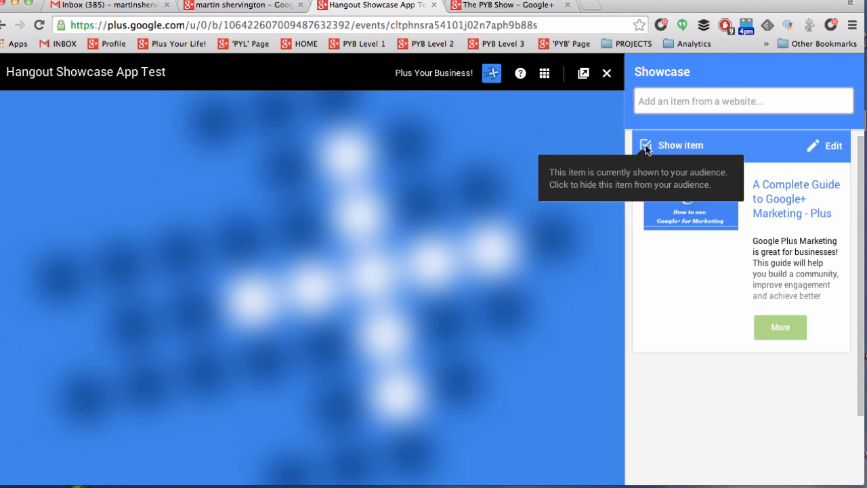
pyautogui.moveTo(644, 149)
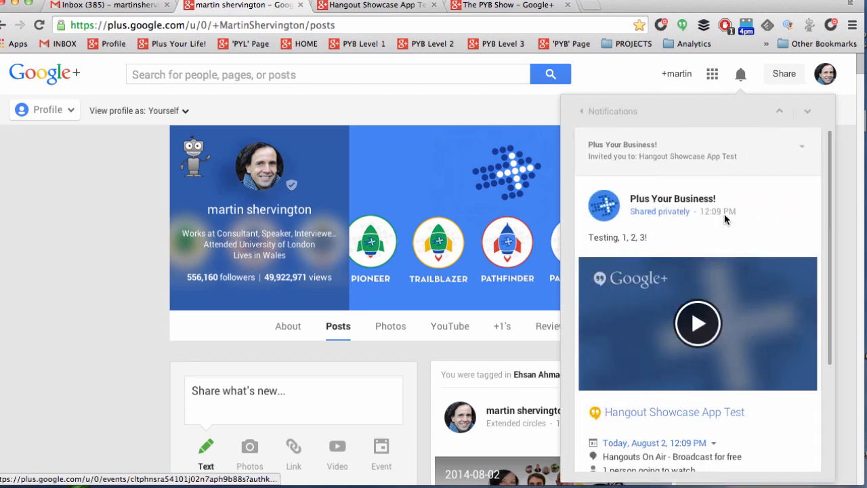
# From the notifications invite, start watching the Hangout Showcase App Test broadcast as a viewer
pyautogui.scroll(-3)
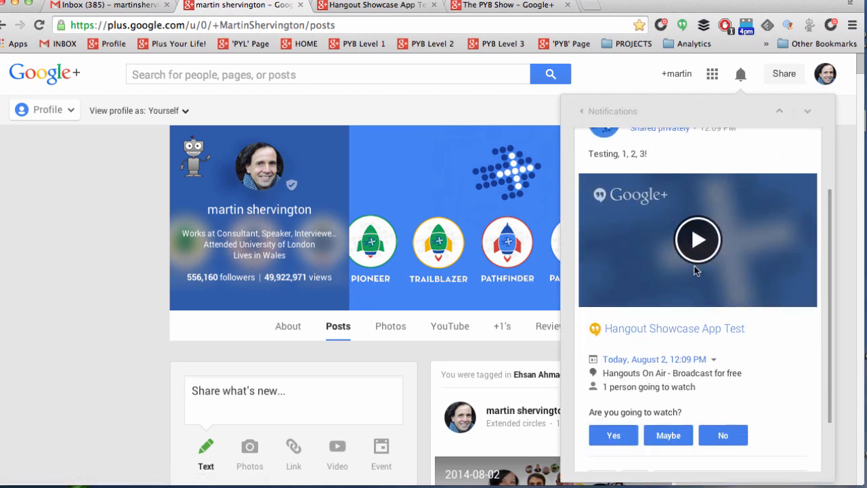
pyautogui.click(698, 239)
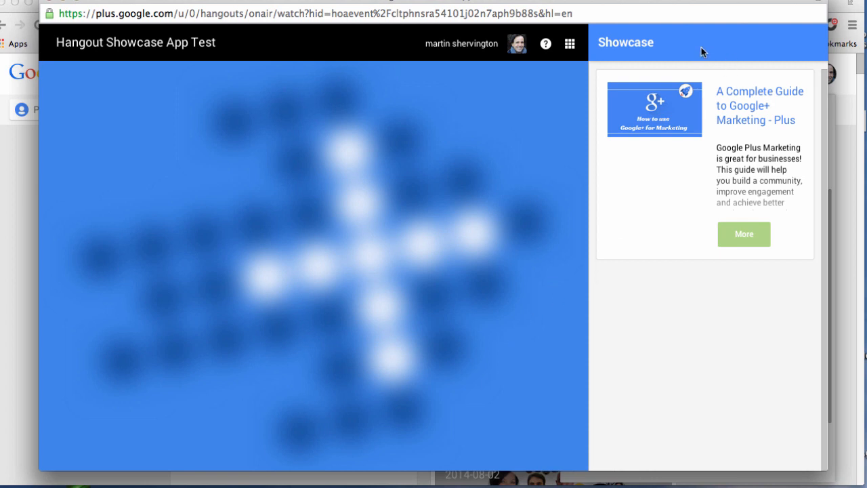
pyautogui.moveTo(668, 214)
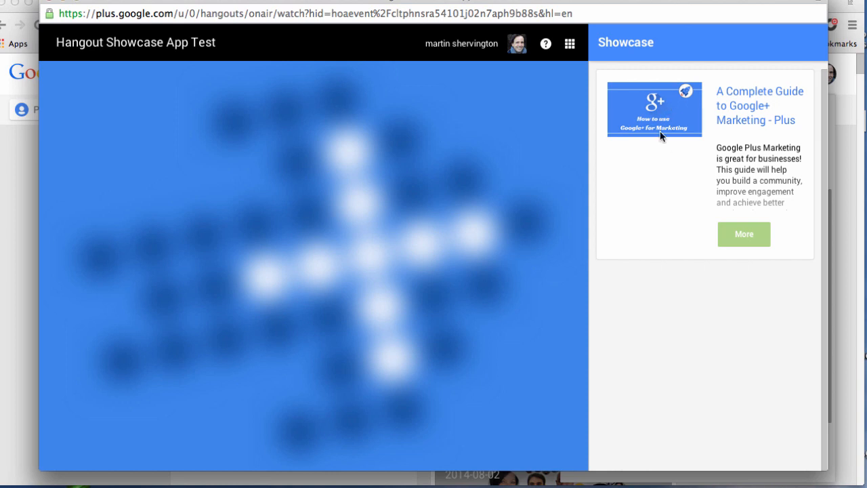
pyautogui.moveTo(658, 244)
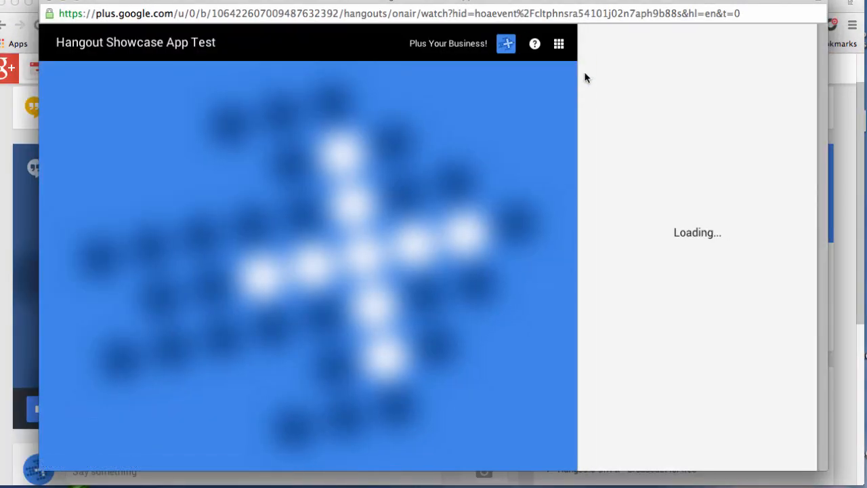
pyautogui.moveTo(535, 216)
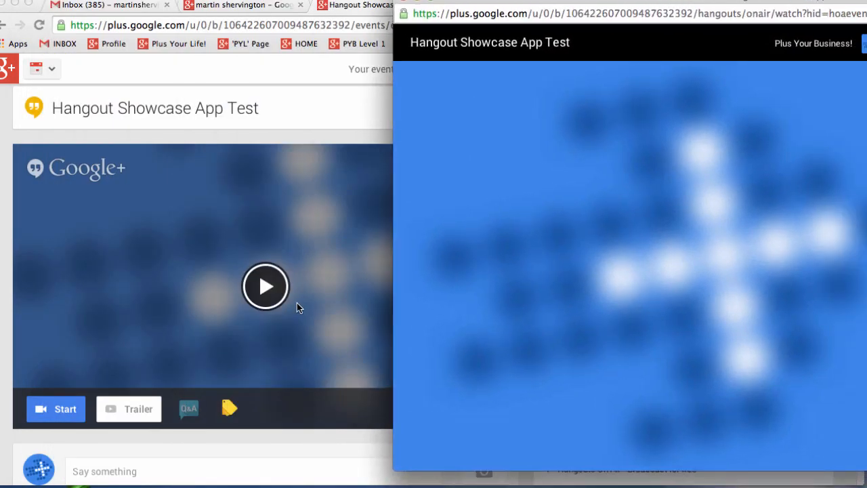
# Start the Hangout On Air from the Hangout Showcase App Test event page
pyautogui.scroll(-3)
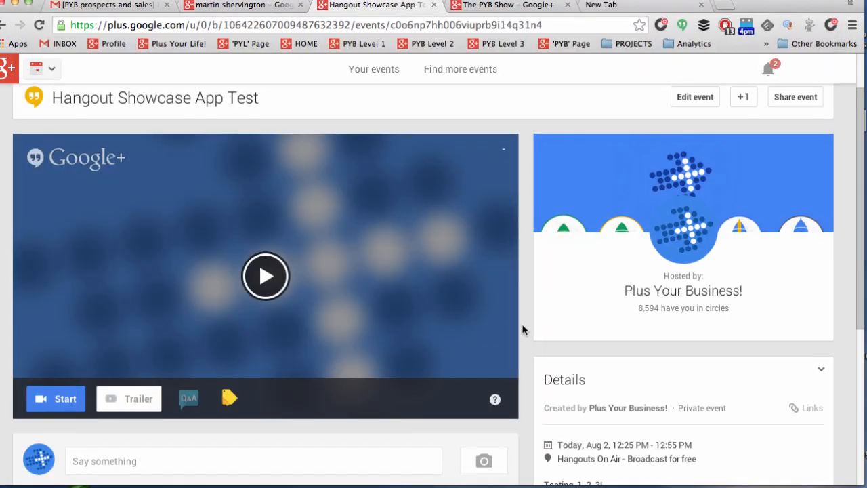
pyautogui.moveTo(331, 436)
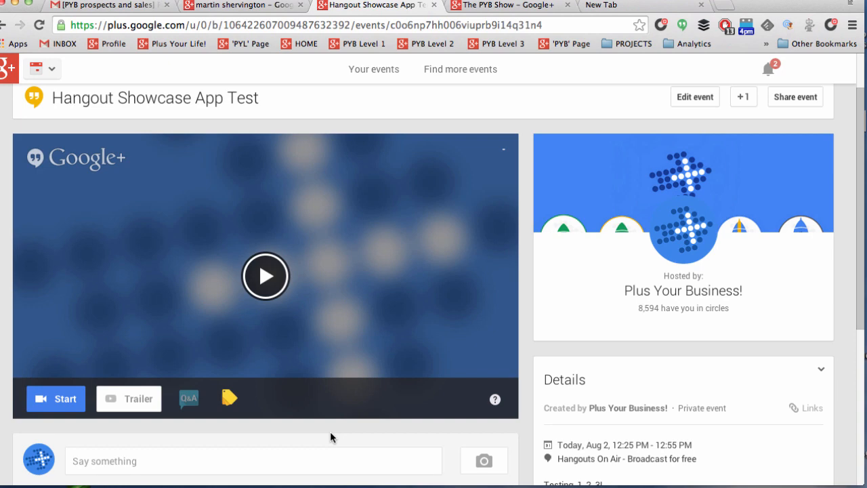
pyautogui.click(55, 398)
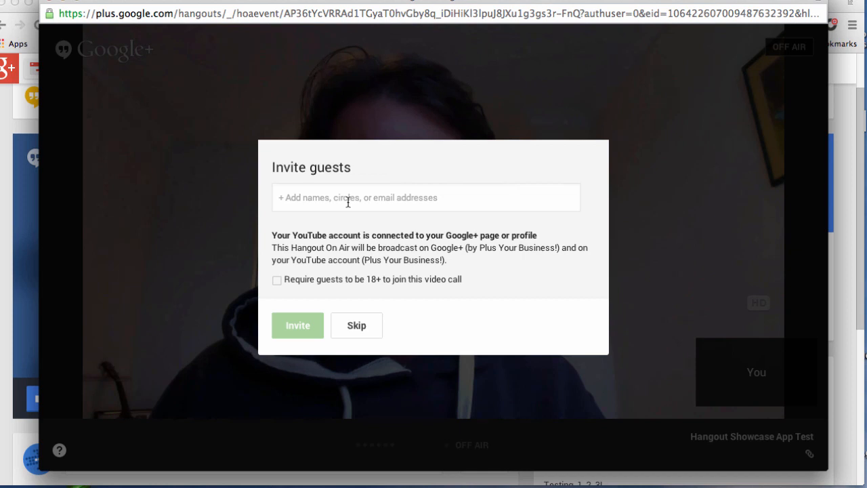
# Skip the Invite guests dialog and enter the Hangout On Air, still off air
pyautogui.click(425, 198)
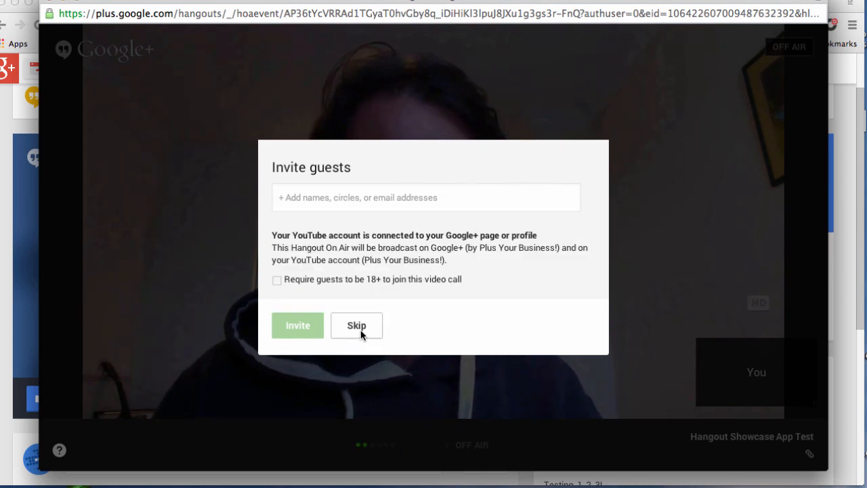
pyautogui.click(356, 325)
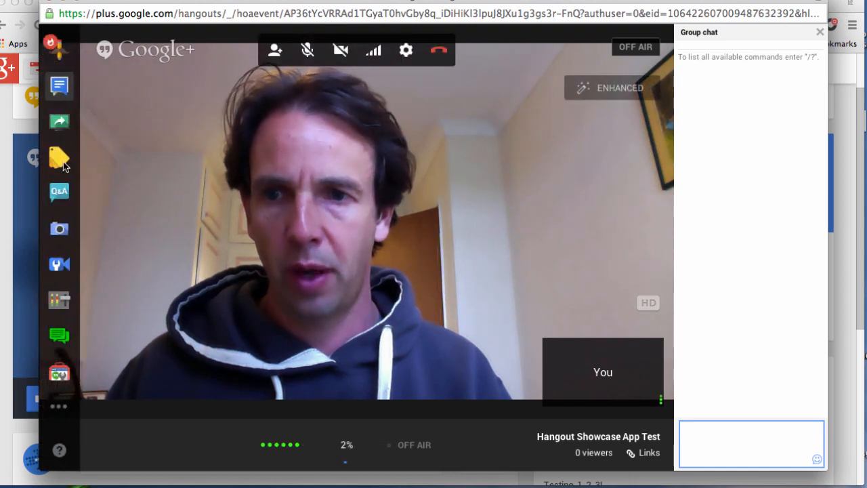
# Show the Showcase panel in the Hangout and toggle the marketing guide item hidden, then visible again
pyautogui.click(60, 157)
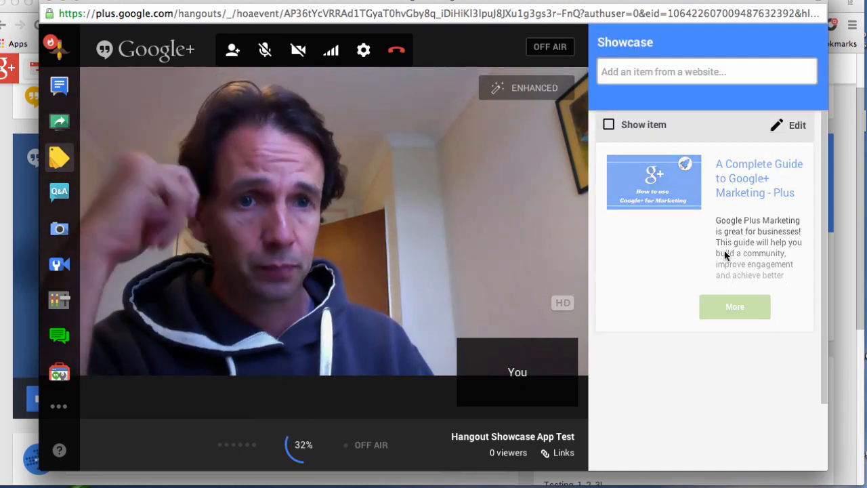
pyautogui.click(608, 125)
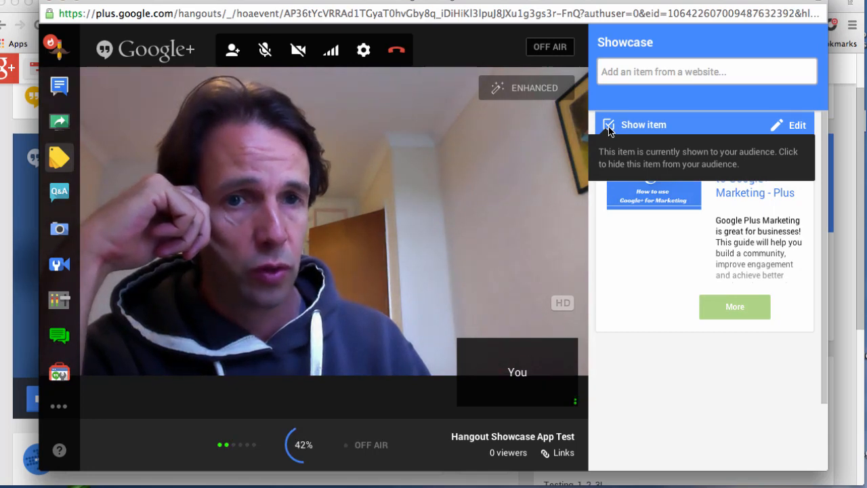
pyautogui.click(608, 125)
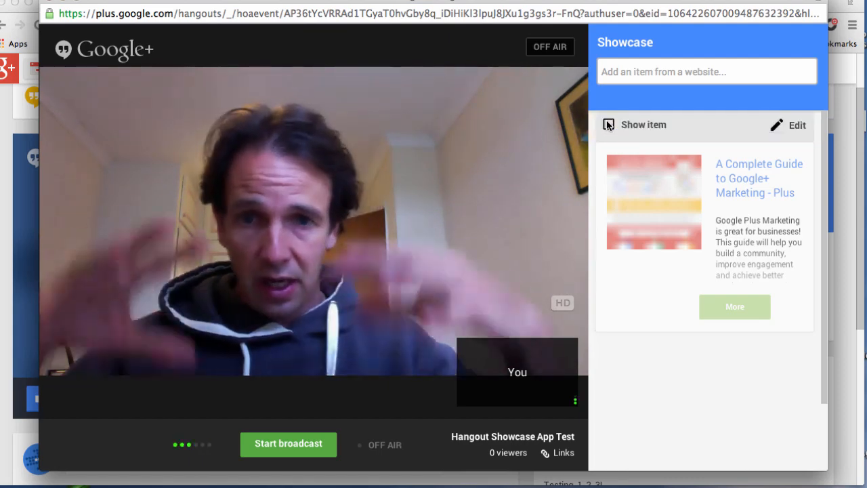
pyautogui.click(608, 125)
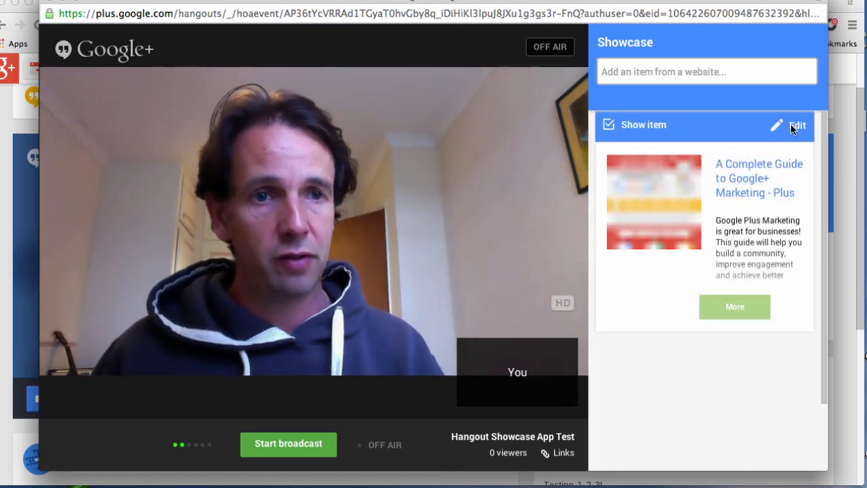
pyautogui.click(796, 125)
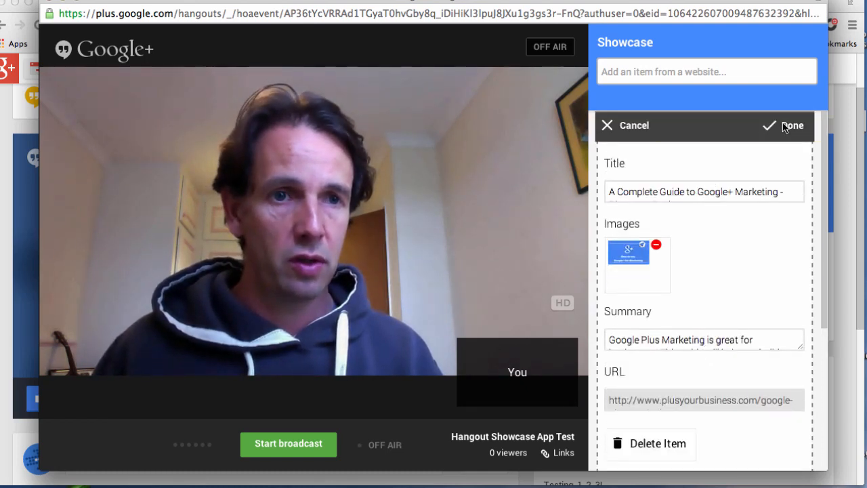
pyautogui.click(791, 125)
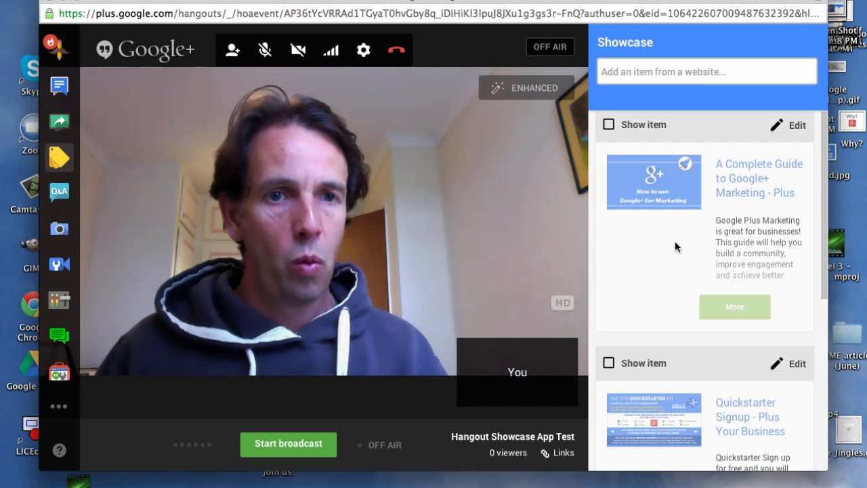
pyautogui.scroll(-3)
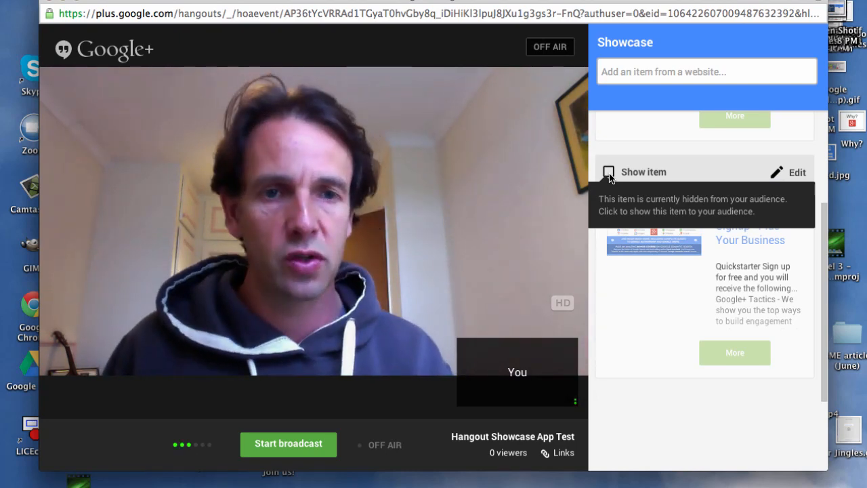
pyautogui.moveTo(684, 187)
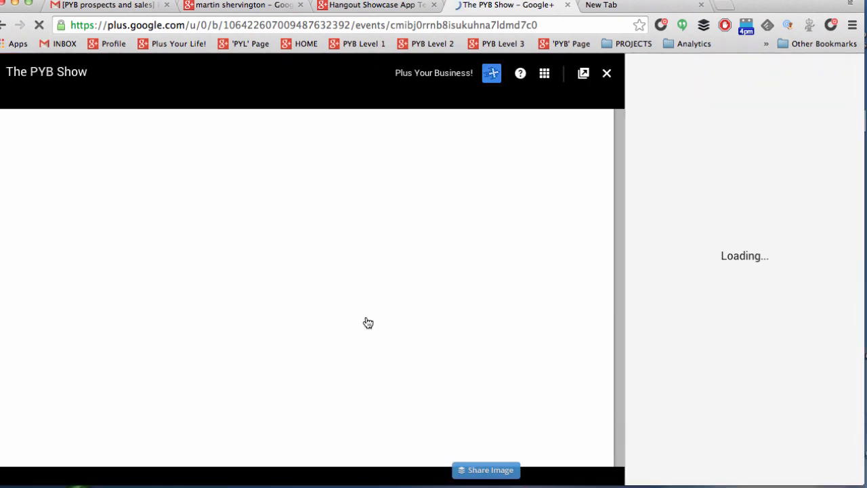
pyautogui.moveTo(584, 249)
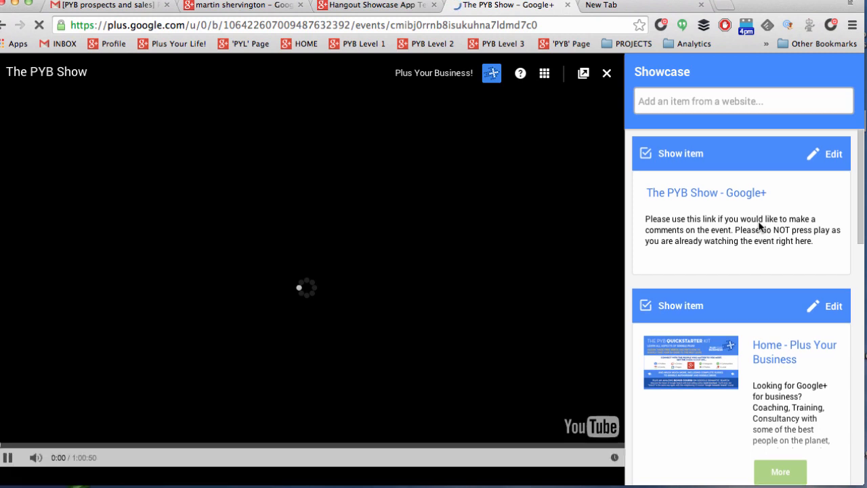
# Scroll The PYB Show's Showcase links, then close the player back to the event page
pyautogui.scroll(-3)
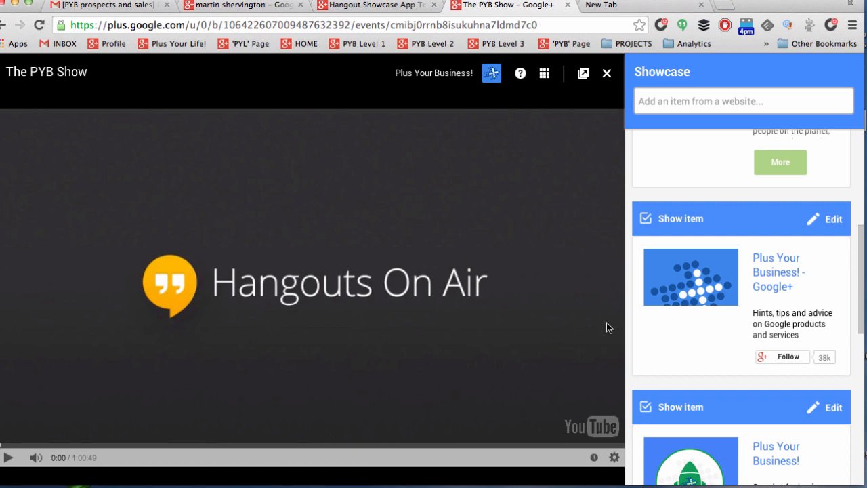
pyautogui.scroll(-3)
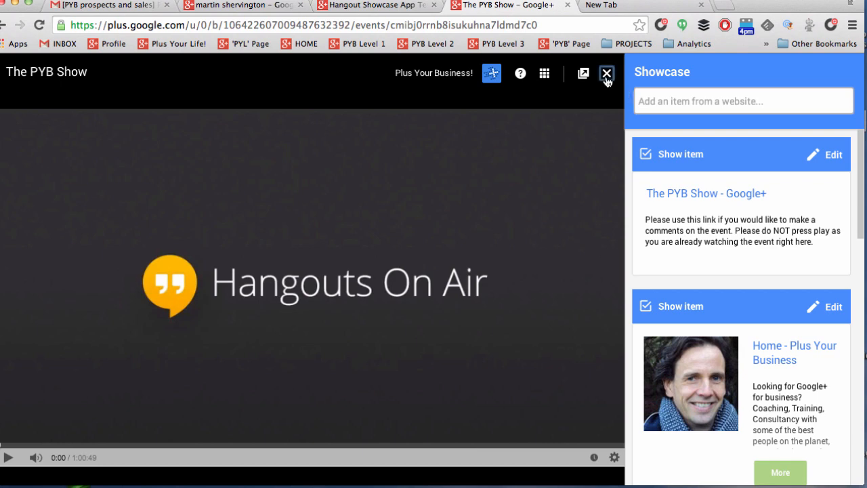
pyautogui.click(607, 73)
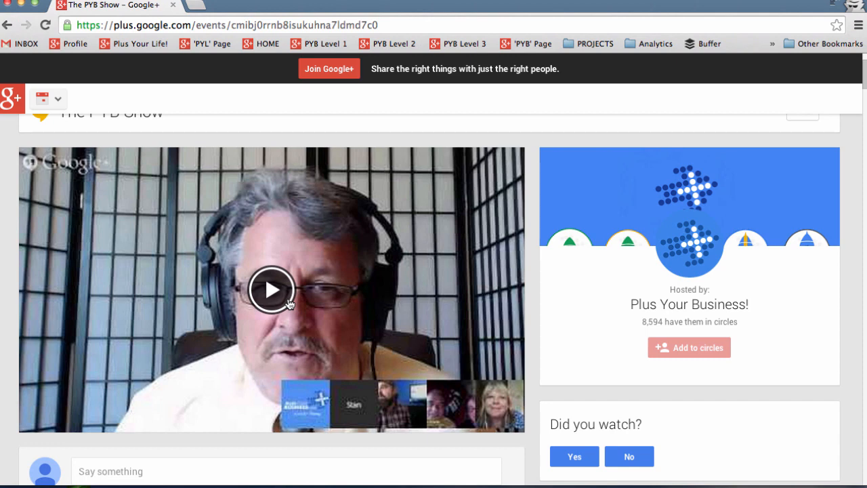
# Play The PYB Show signed out and follow the 'Home - Plus Your Business' Showcase item to its site
pyautogui.click(271, 290)
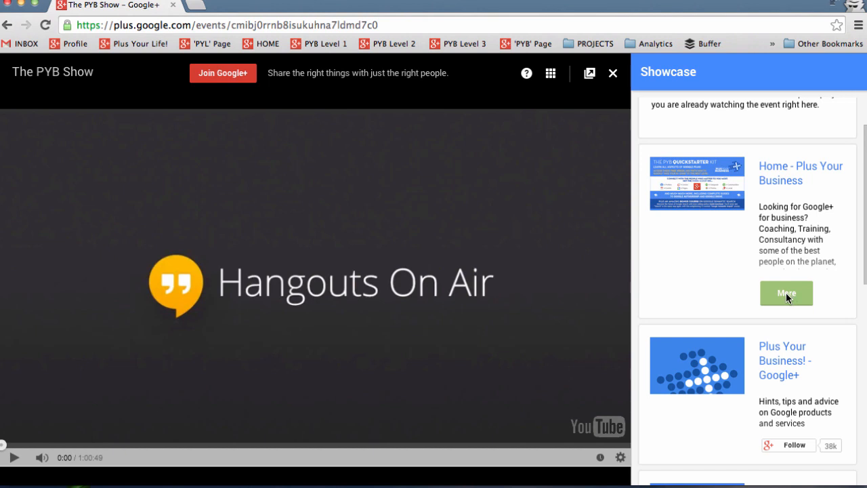
pyautogui.scroll(-3)
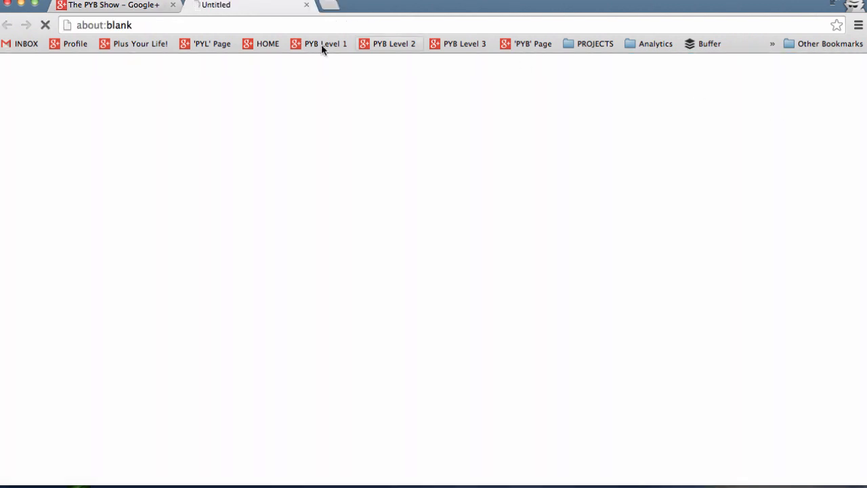
pyautogui.click(111, 6)
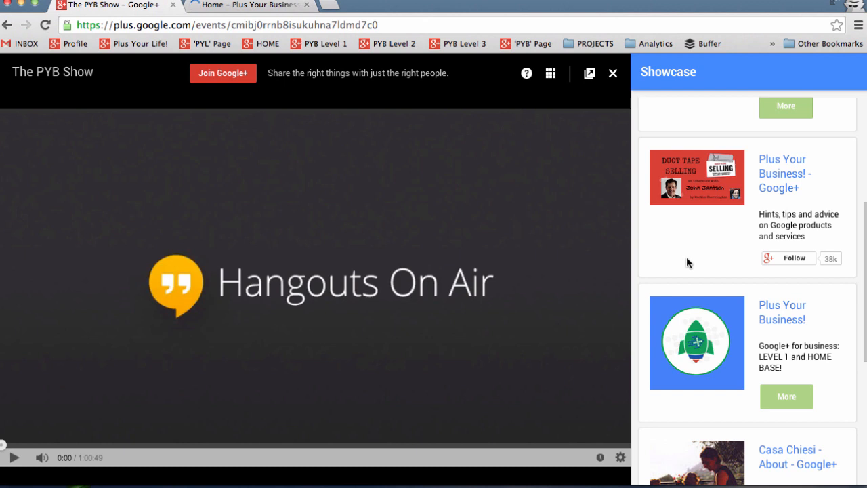
pyautogui.moveTo(791, 180)
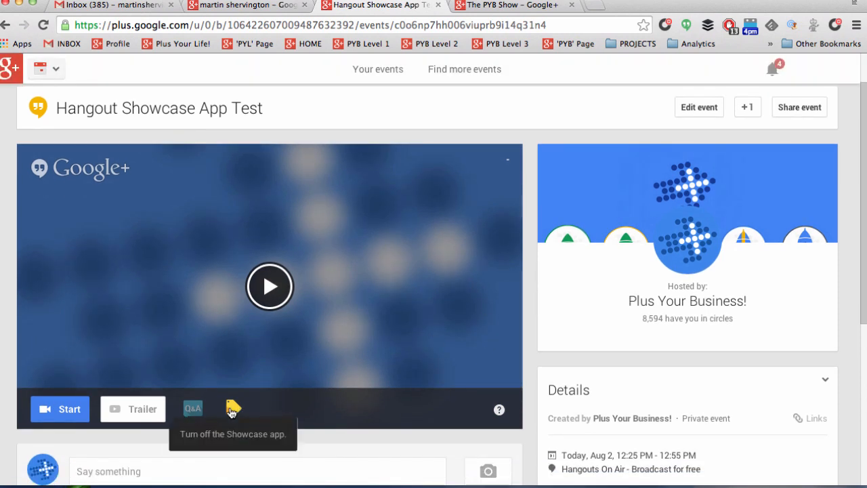
# Turn off the Showcase app from the icon under the event video
pyautogui.click(233, 409)
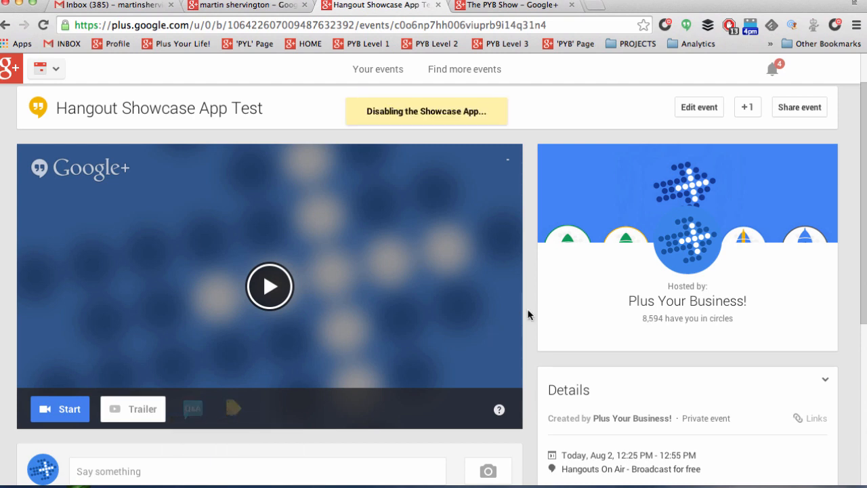
pyautogui.moveTo(528, 312)
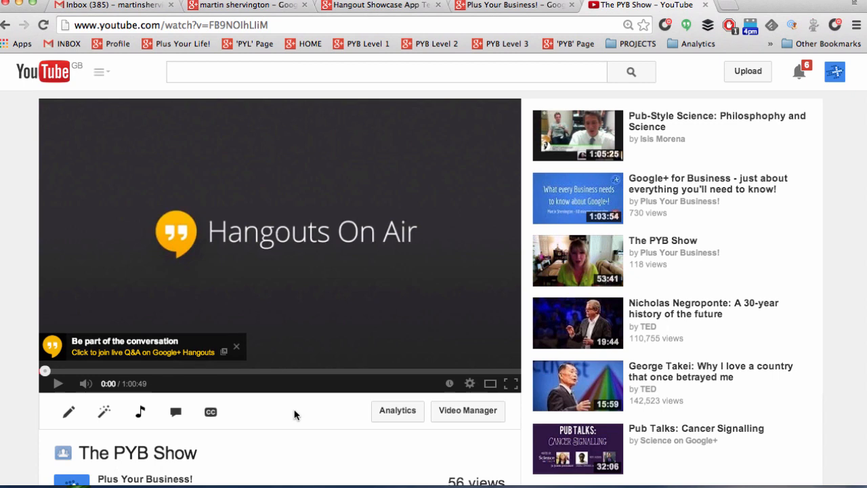
# Skip The PYB Show recording ahead to about 10:38 and start playback
pyautogui.click(127, 371)
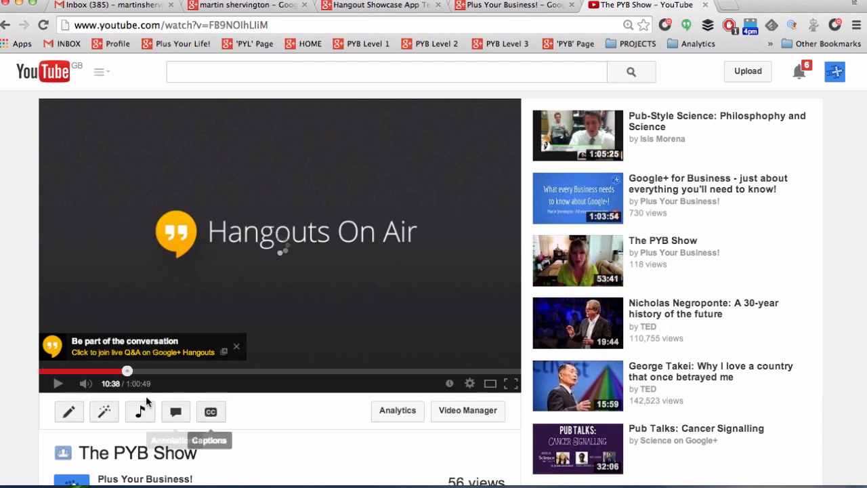
pyautogui.click(57, 383)
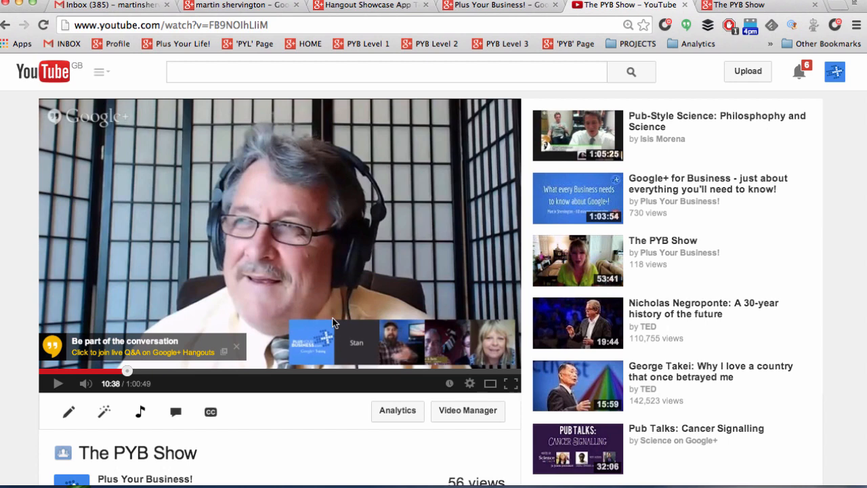
pyautogui.moveTo(585, 65)
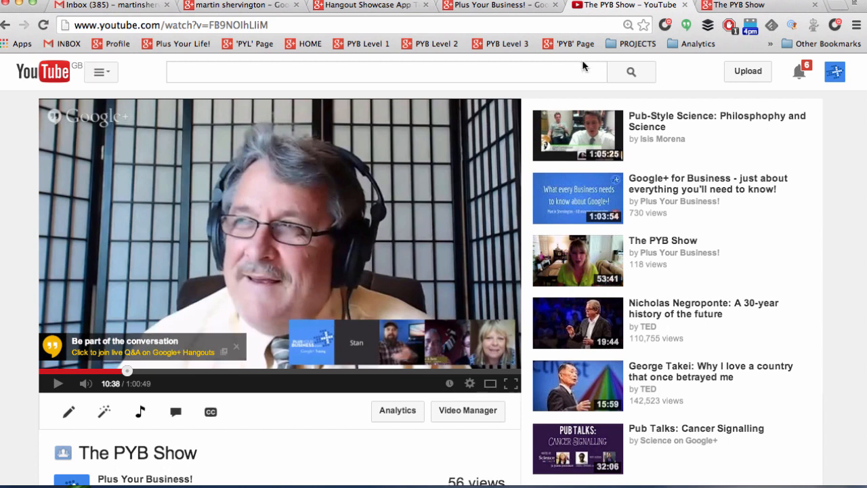